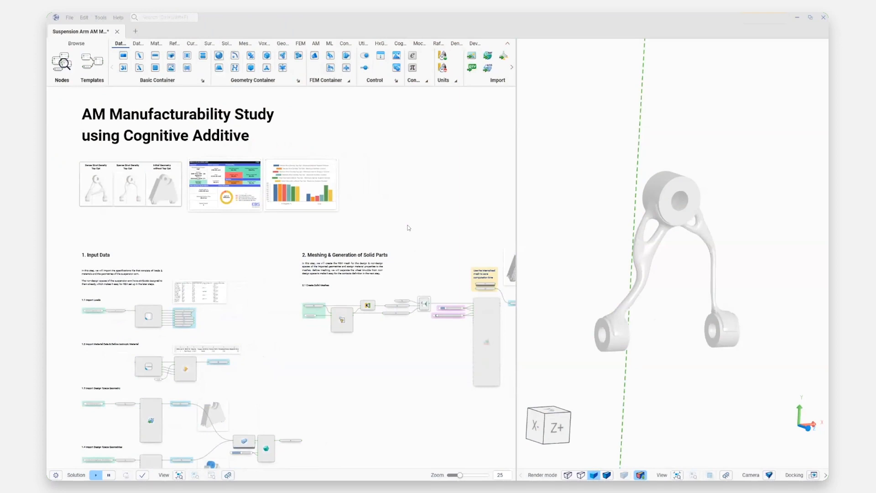
pyautogui.moveTo(435, 252)
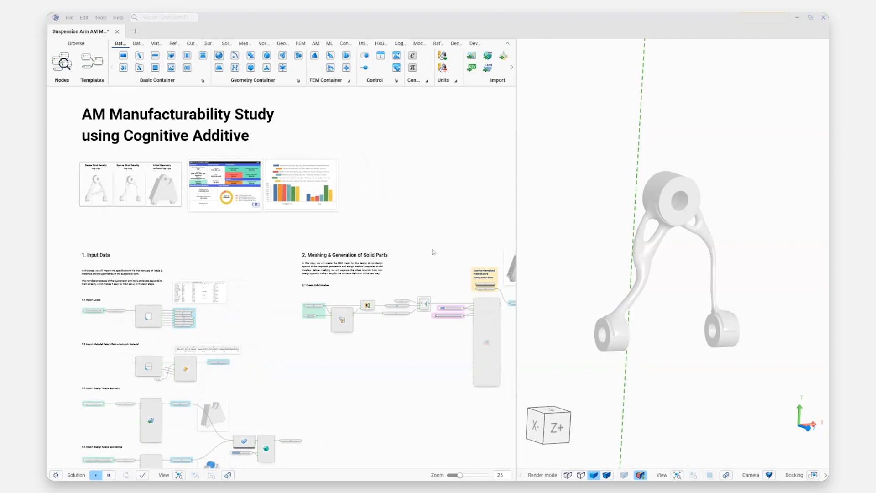
pyautogui.moveTo(598, 207)
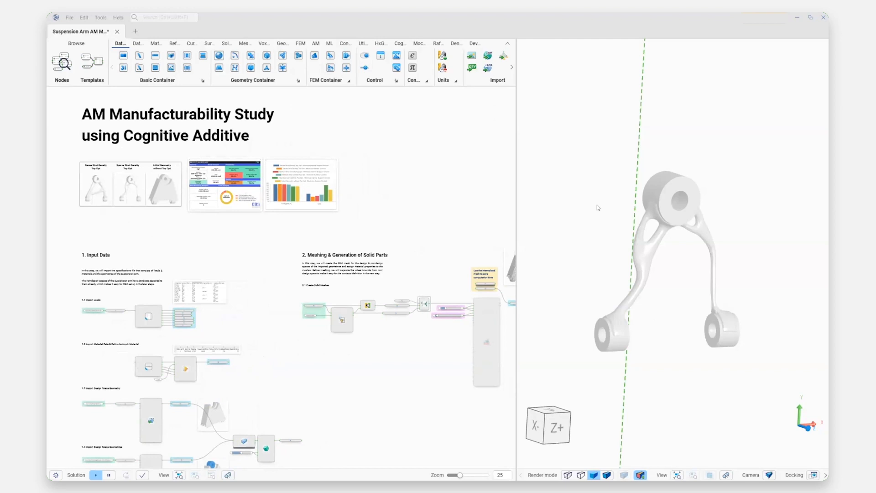
pyautogui.moveTo(673, 257)
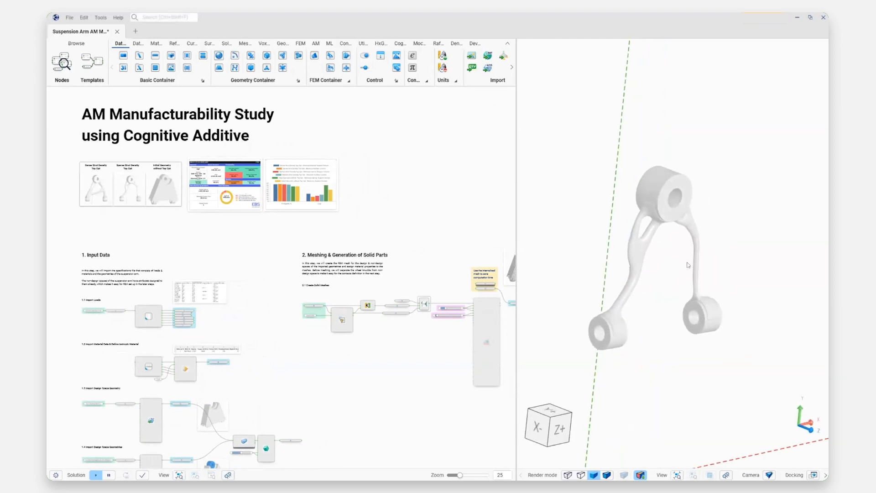
pyautogui.moveTo(652, 260)
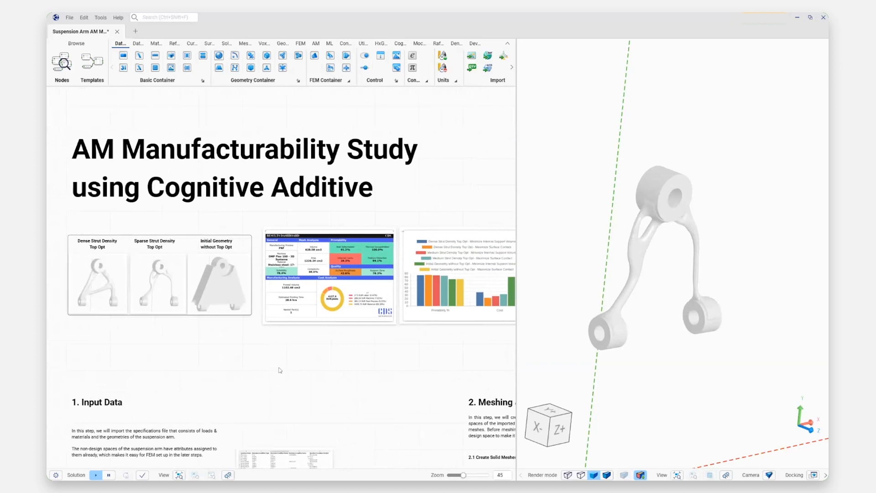
# Step: Scroll the canvas from the title down to the 1.1 Import Loads nodes
pyautogui.click(244, 168)
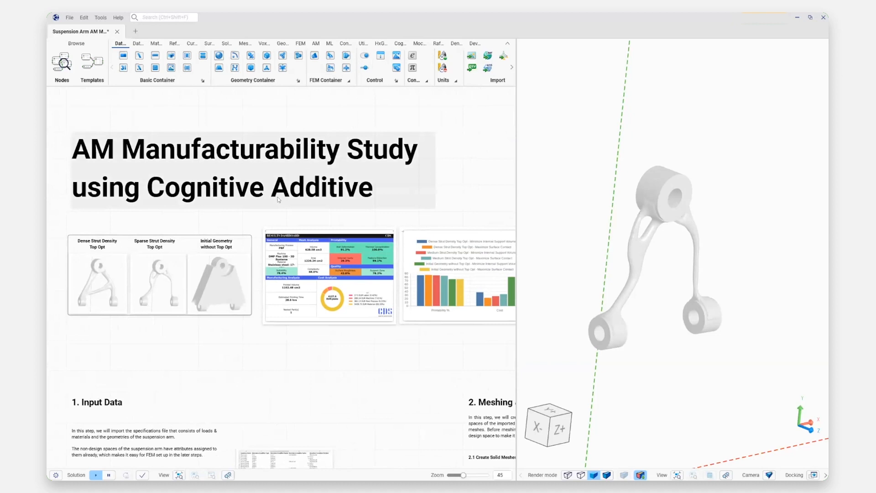
pyautogui.scroll(3)
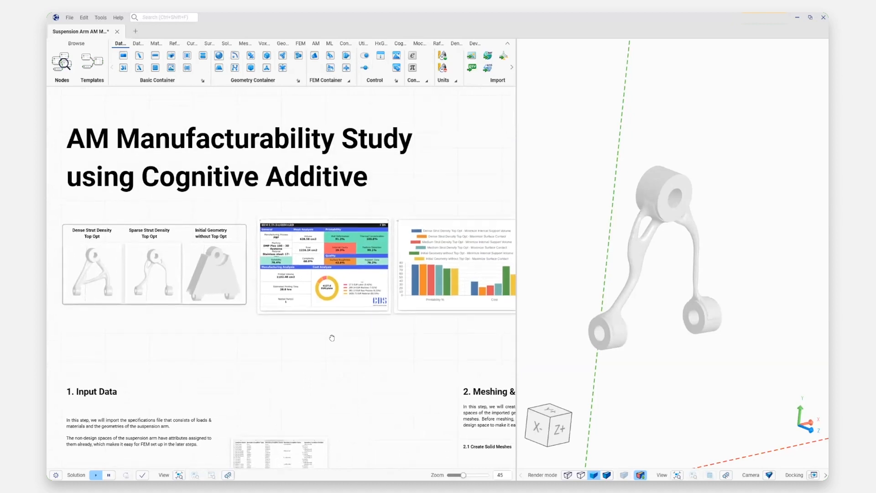
pyautogui.scroll(-3)
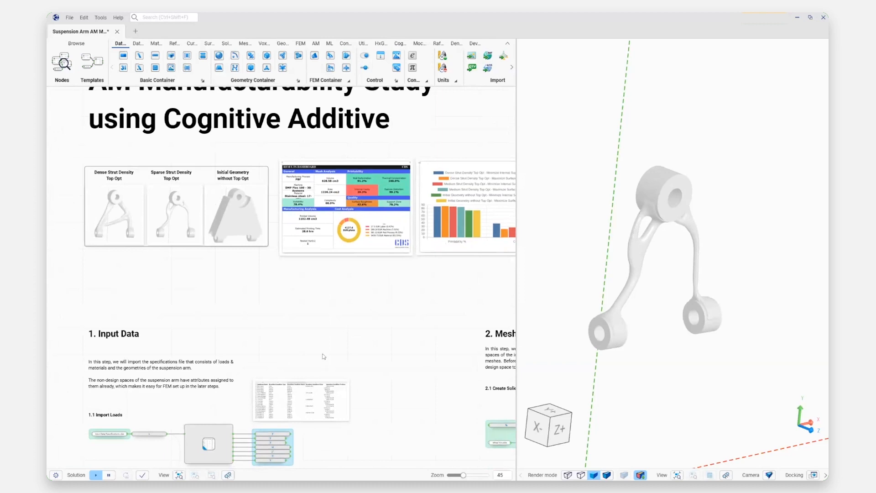
pyautogui.moveTo(317, 357)
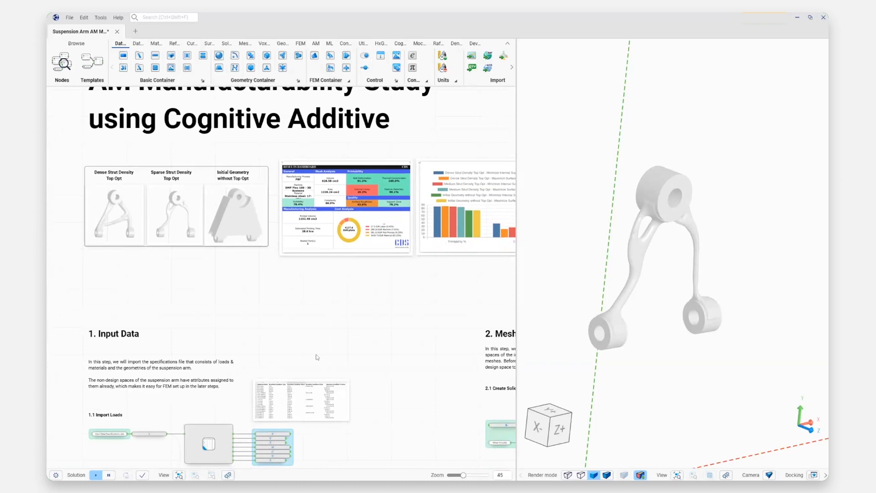
pyautogui.moveTo(305, 325)
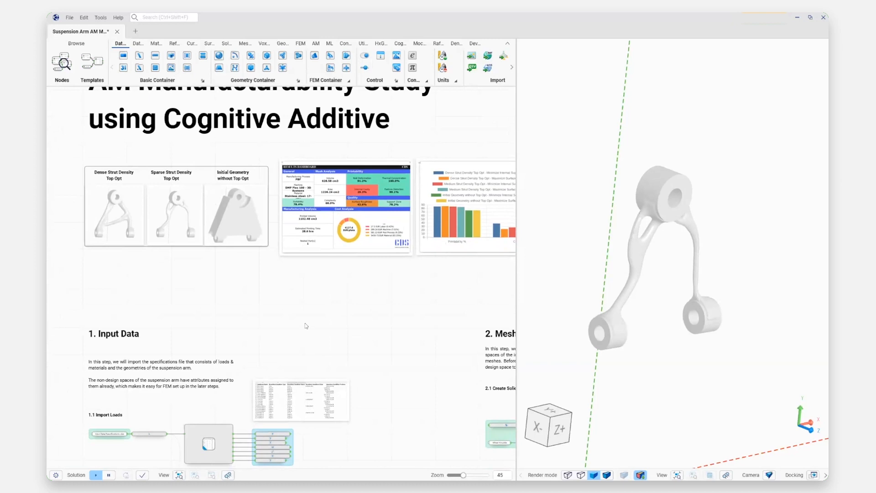
pyautogui.moveTo(321, 322)
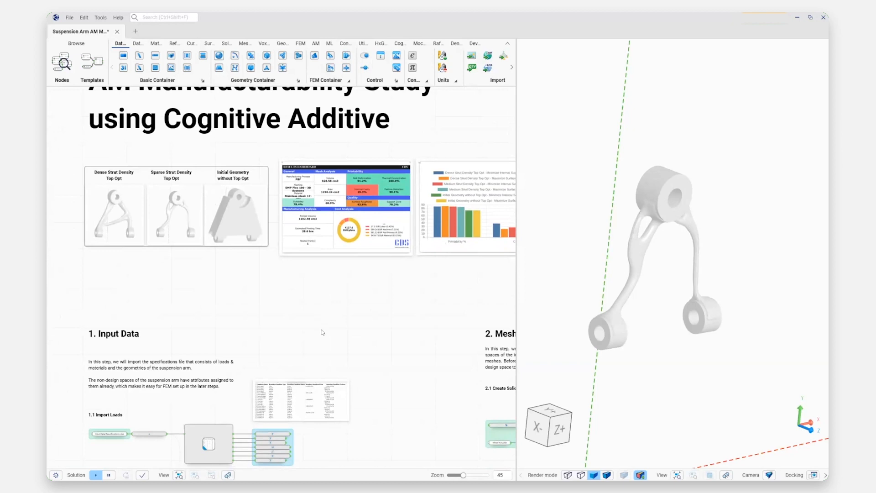
pyautogui.moveTo(265, 351)
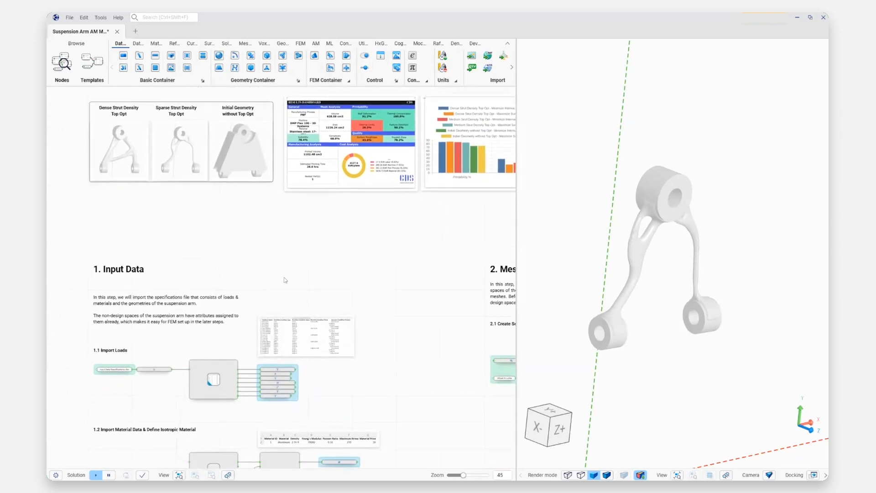
pyautogui.moveTo(336, 262)
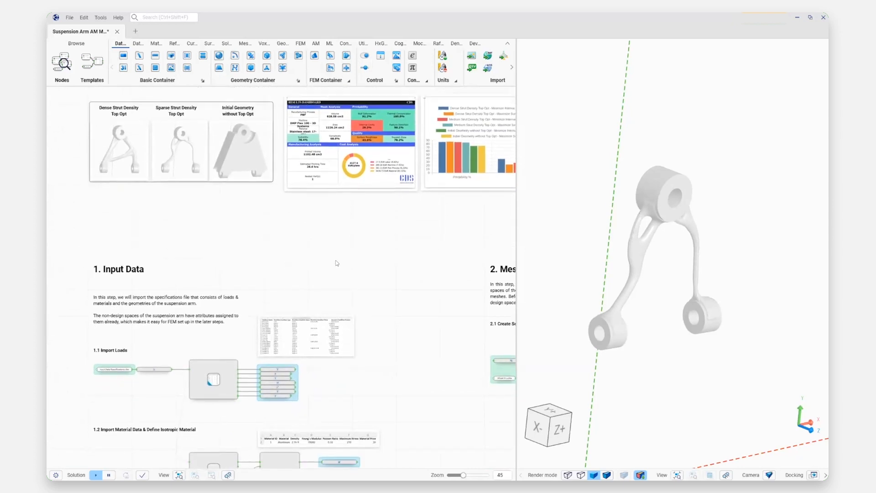
pyautogui.moveTo(308, 266)
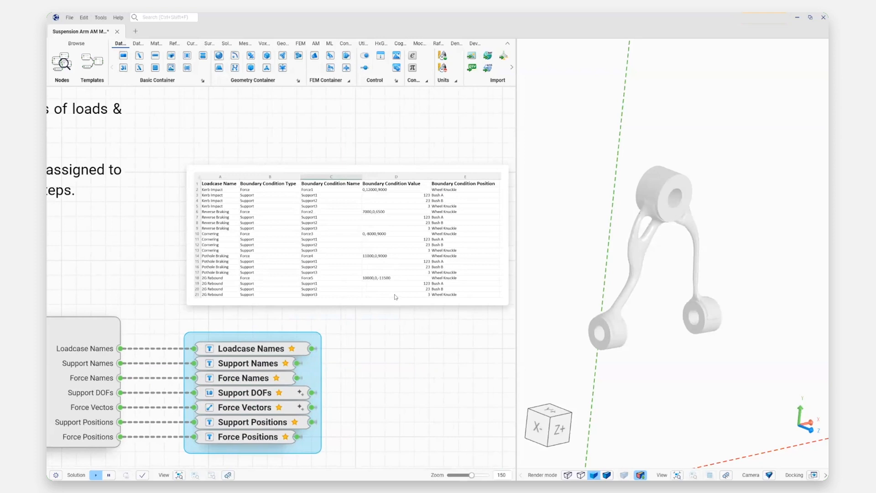
pyautogui.moveTo(368, 338)
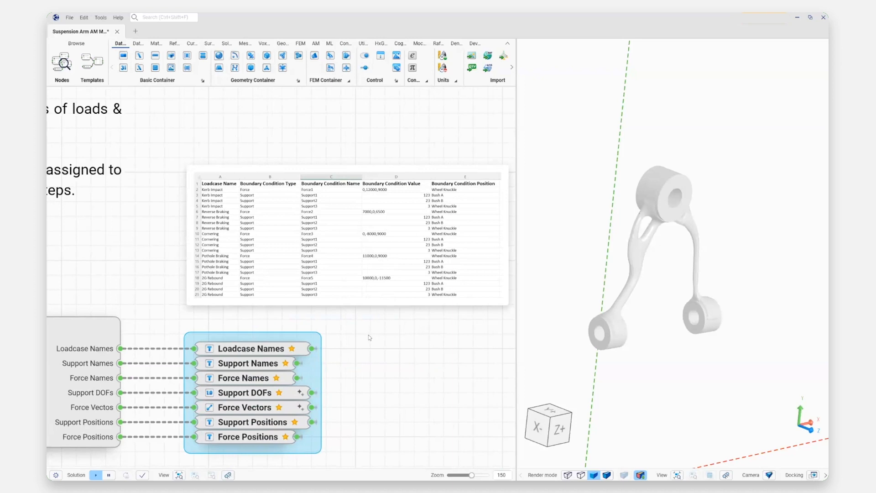
pyautogui.moveTo(364, 350)
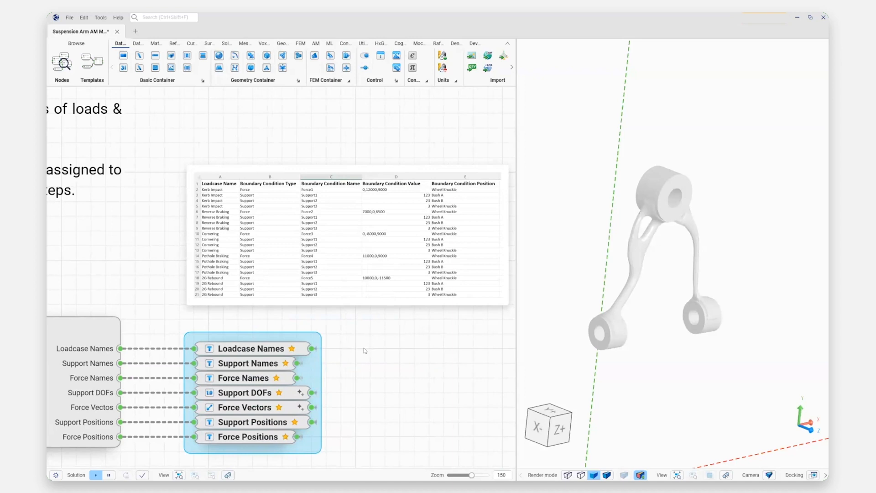
# Step: Zoom out to frame the FEM Loads node with its specifications file and seven outputs
pyautogui.scroll(-3)
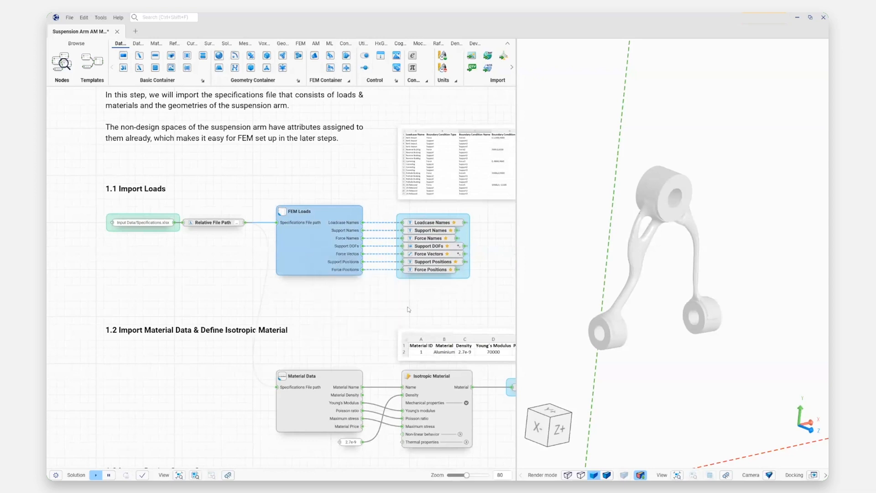
# Step: Scroll past Material Data to the Parasolid imports, Union and Body to Mesh nodes
pyautogui.scroll(-3)
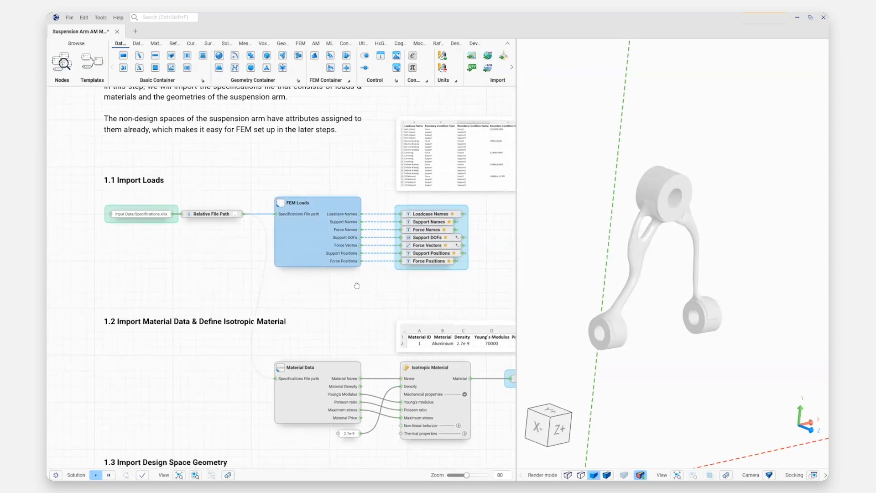
pyautogui.scroll(-3)
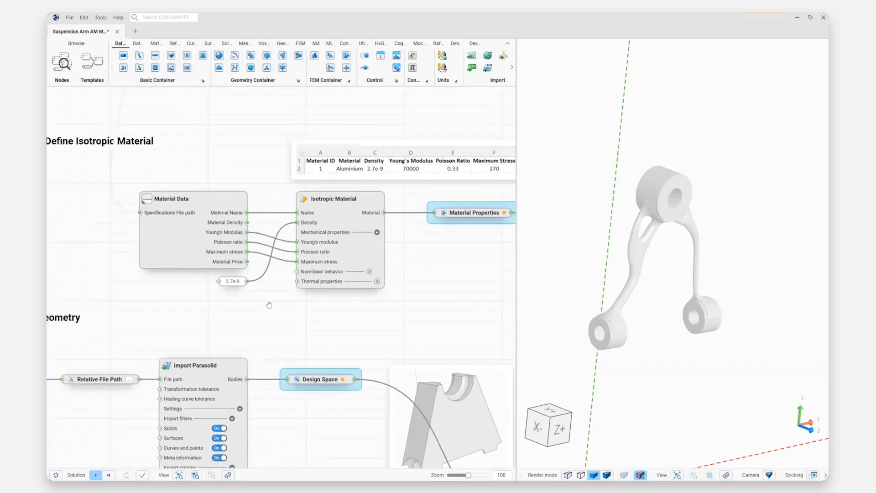
pyautogui.scroll(-3)
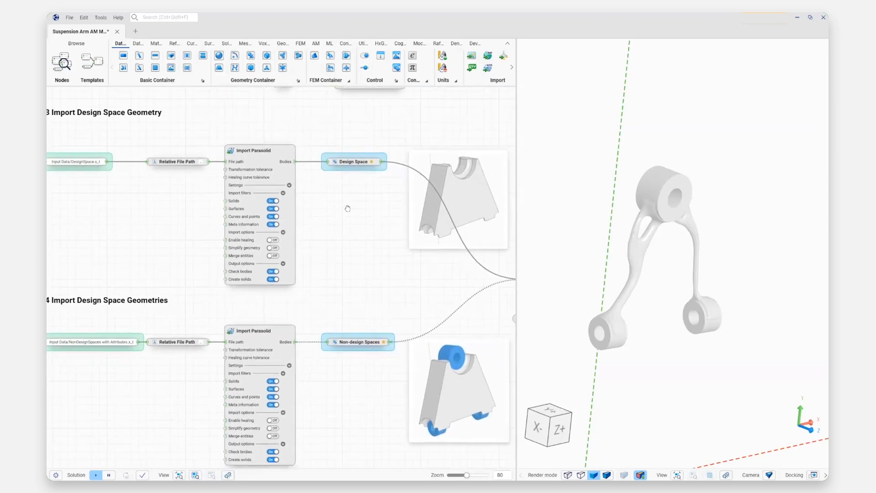
pyautogui.scroll(-3)
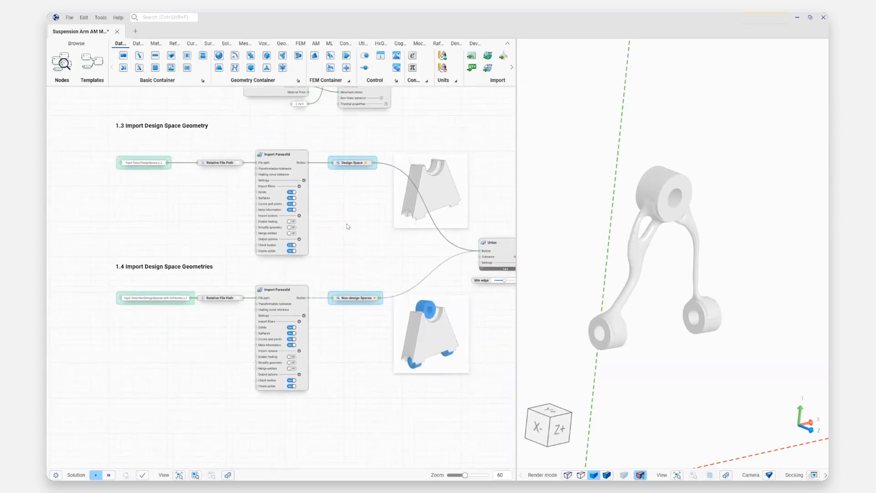
pyautogui.scroll(3)
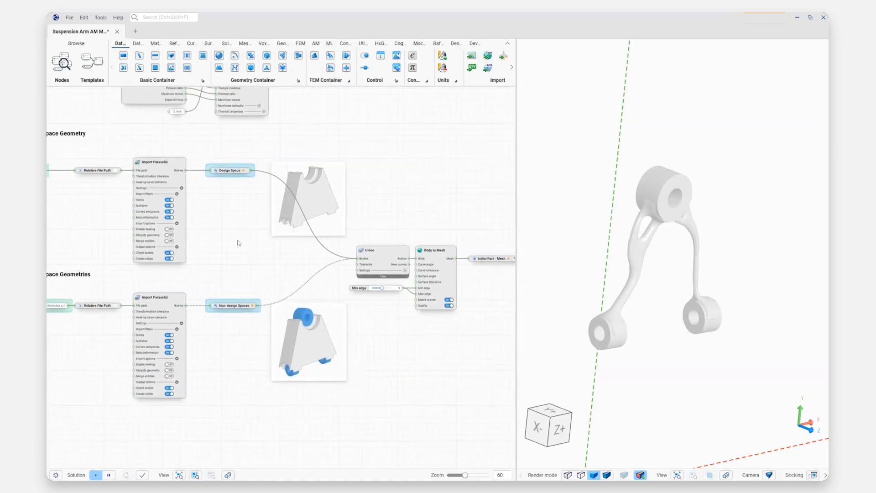
# Step: Zoom the canvas onto the internalized fine and coarse Solid Mesh containers
pyautogui.scroll(-3)
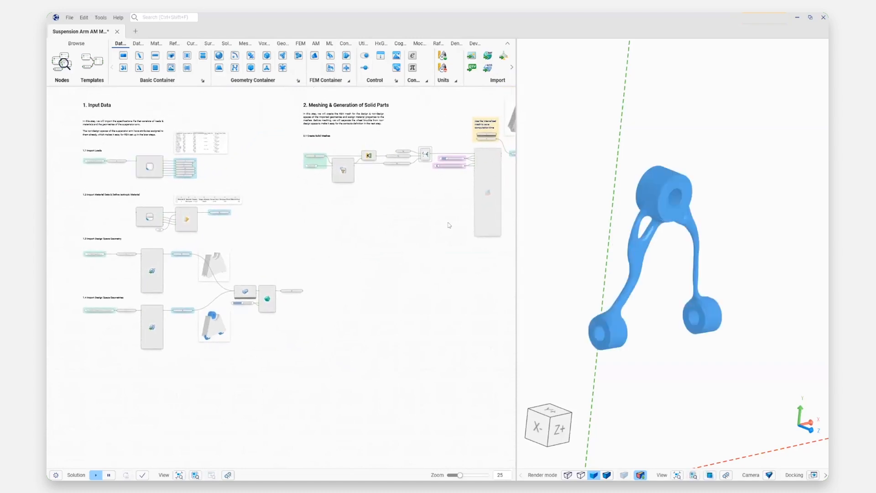
pyautogui.scroll(3)
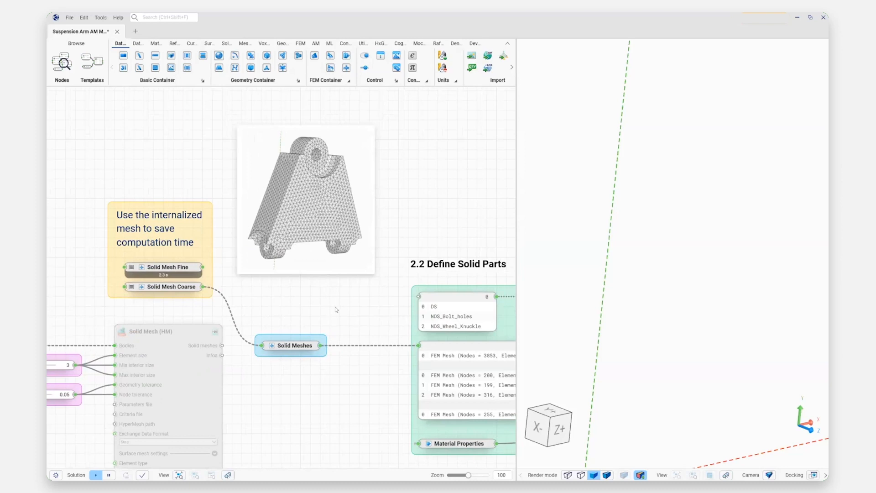
pyautogui.moveTo(342, 312)
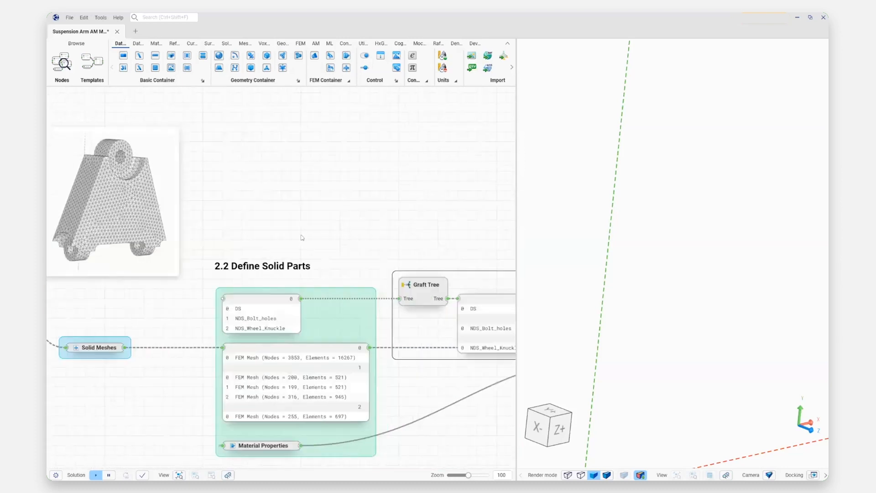
# Step: Show the 2.2 Define Solid Parts nodes and render the design space part as a wireframe mesh
pyautogui.scroll(-3)
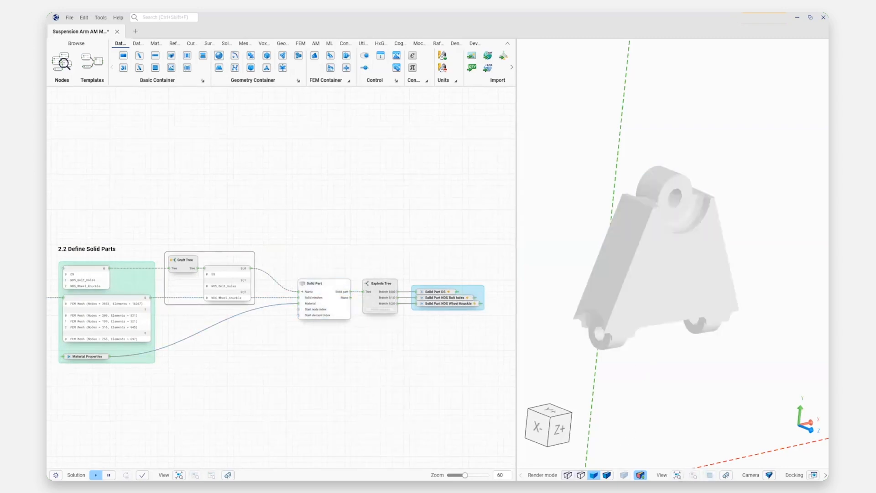
pyautogui.click(568, 474)
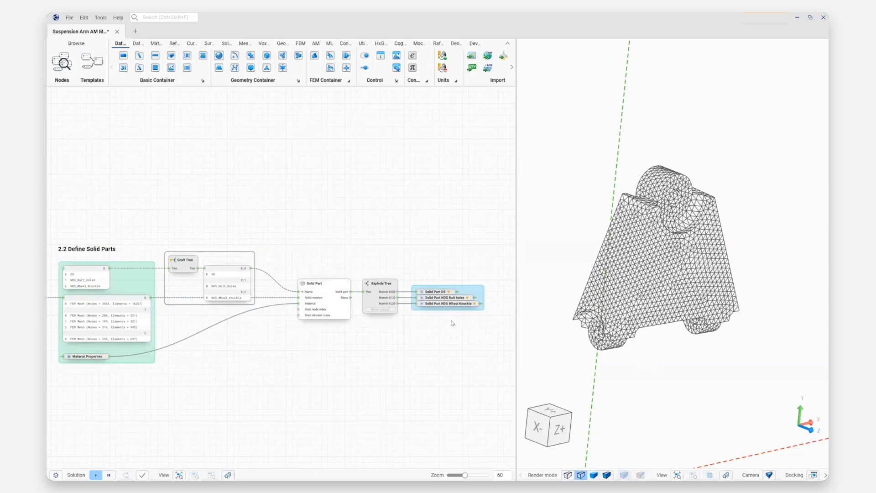
pyautogui.moveTo(415, 358)
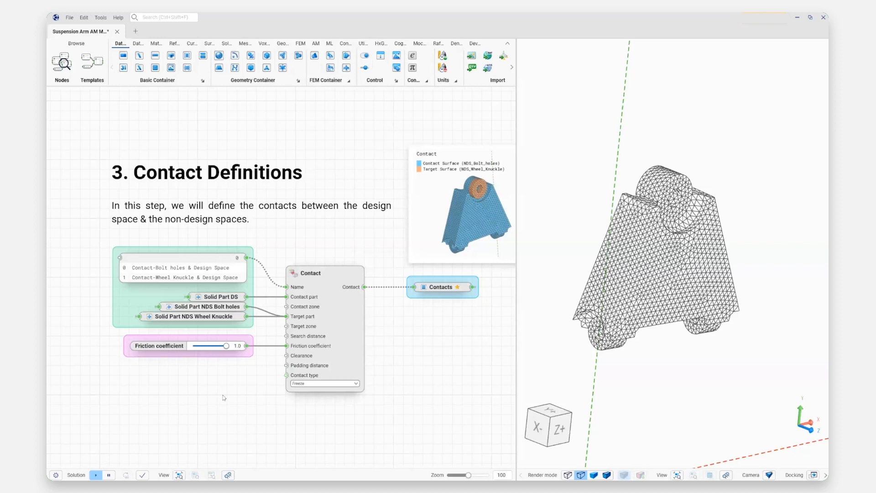
pyautogui.moveTo(430, 356)
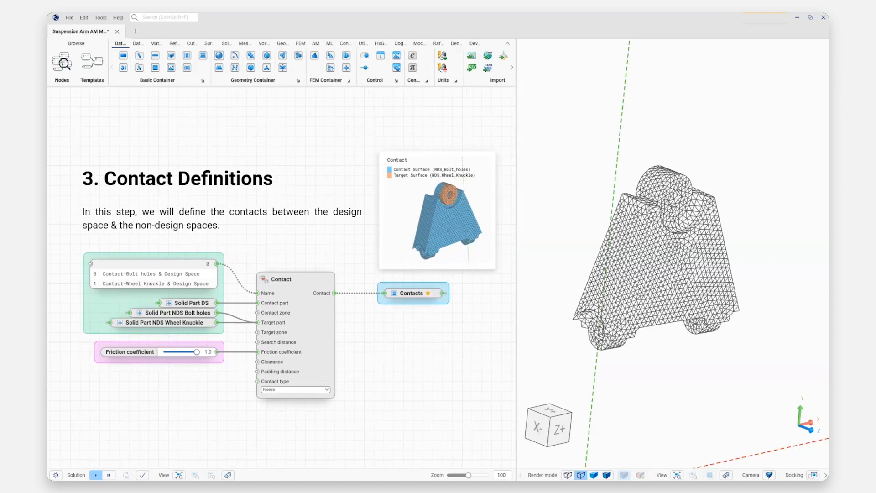
pyautogui.moveTo(413, 292)
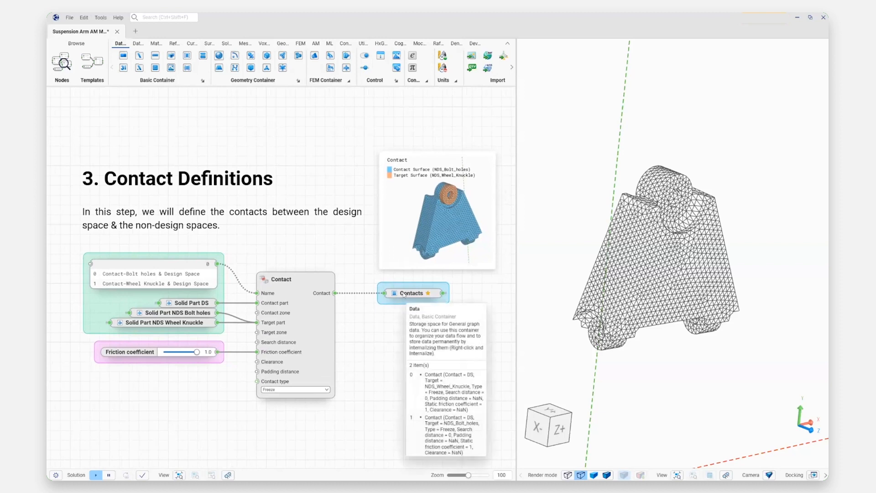
# Step: Scroll to the Contacts container holding the two Freeze contacts
pyautogui.scroll(-3)
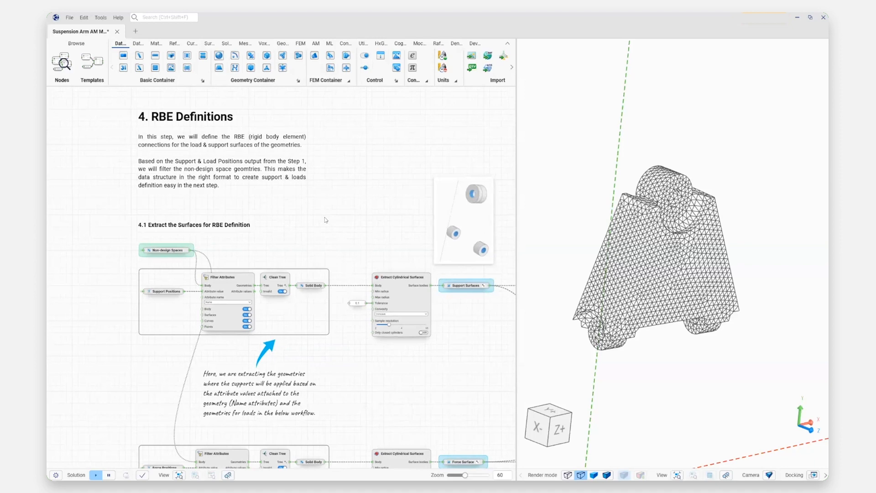
pyautogui.moveTo(325, 219)
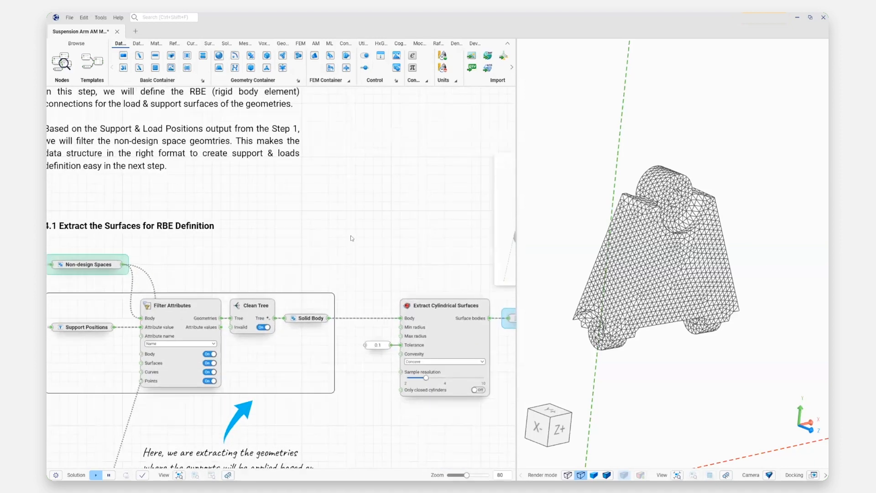
# Step: Scroll through the RBE Definitions until 5. Loadcase Definition appears
pyautogui.scroll(-3)
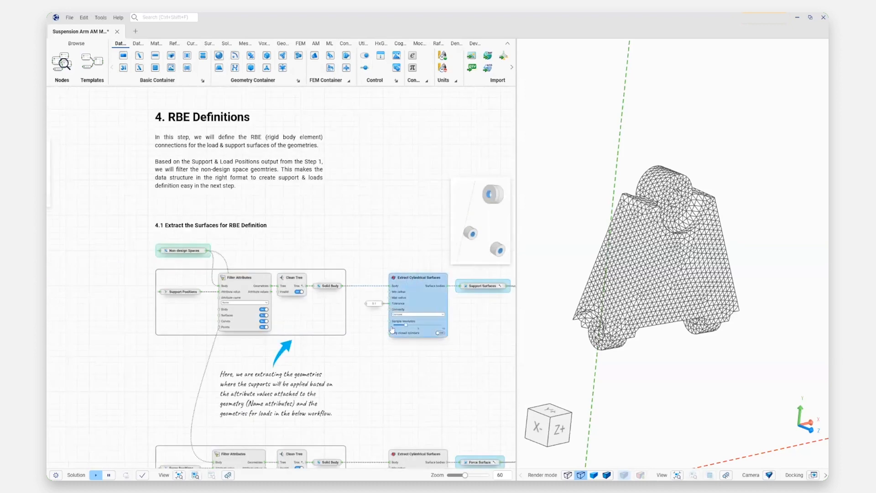
pyautogui.scroll(-3)
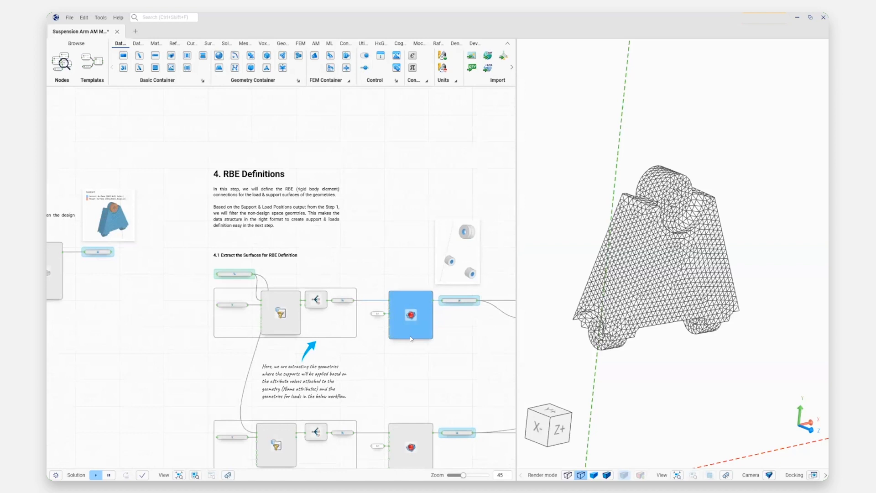
pyautogui.scroll(-3)
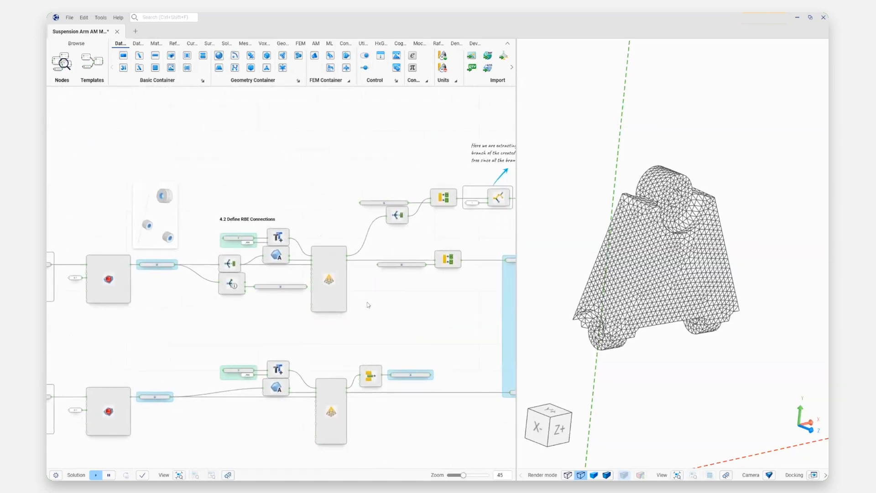
pyautogui.scroll(-3)
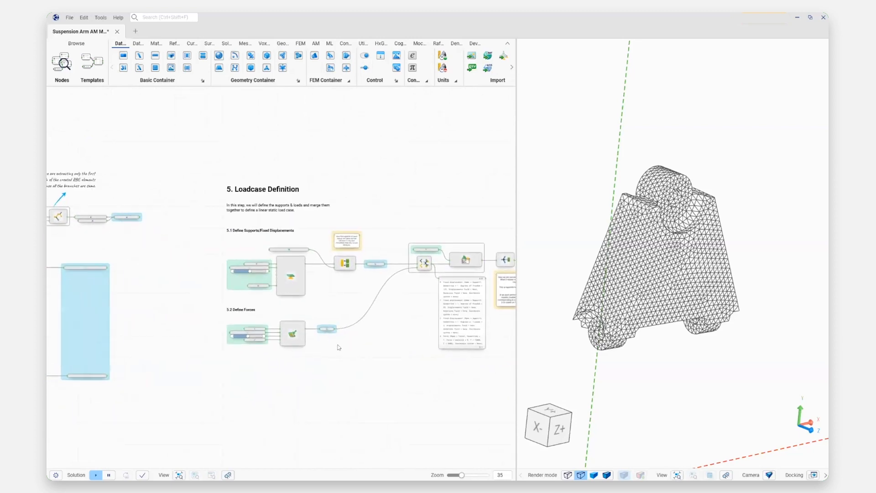
# Step: Zoom in on the Fixed Displacement/Supports and Force/Forces nodes of the load case
pyautogui.scroll(3)
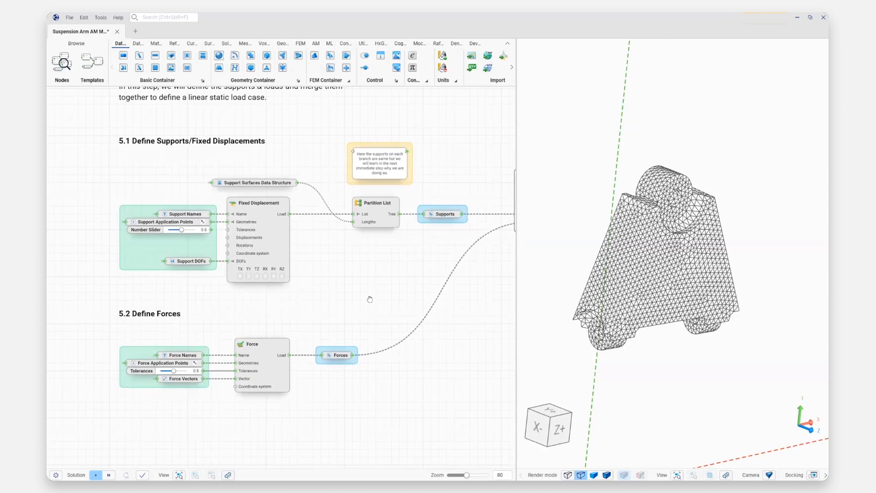
pyautogui.moveTo(363, 305)
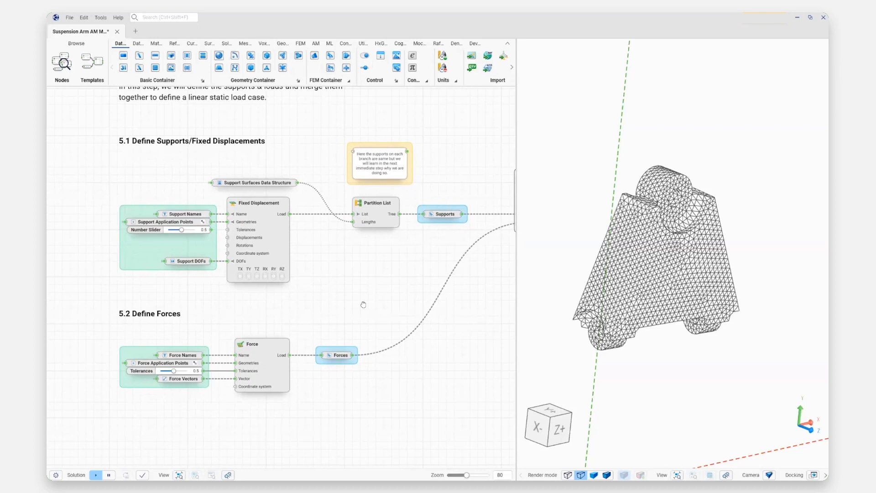
pyautogui.moveTo(370, 292)
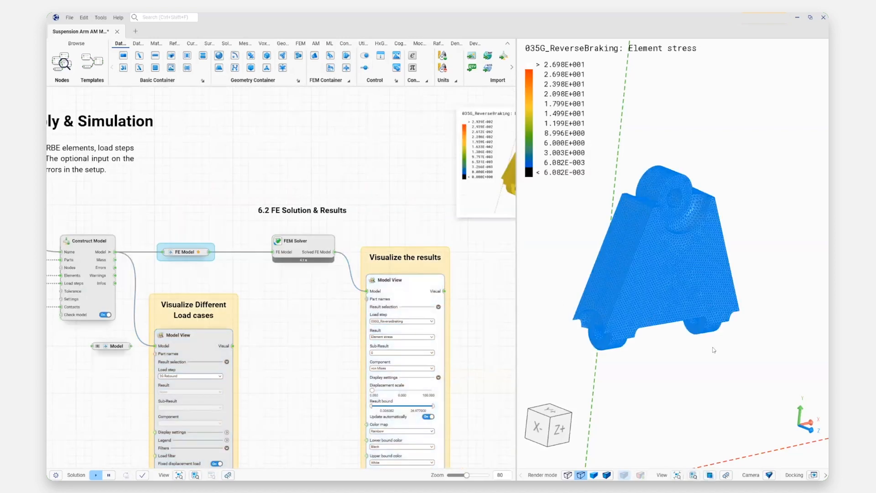
# Step: Show mesh edges over the 035G_ReverseBraking element stress plot
pyautogui.click(581, 474)
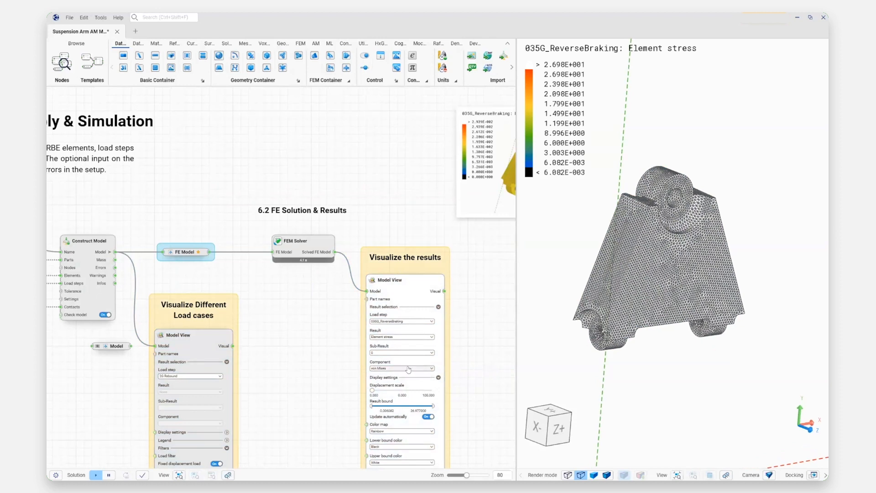
pyautogui.moveTo(404, 377)
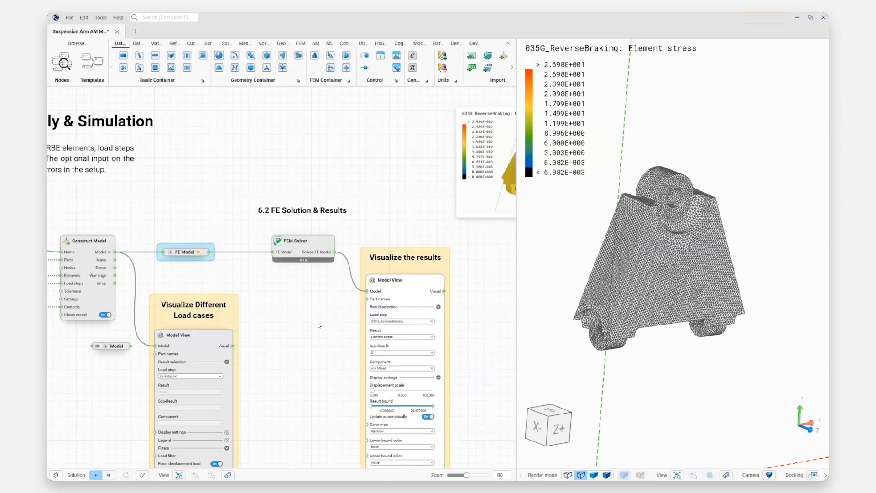
pyautogui.moveTo(623, 286)
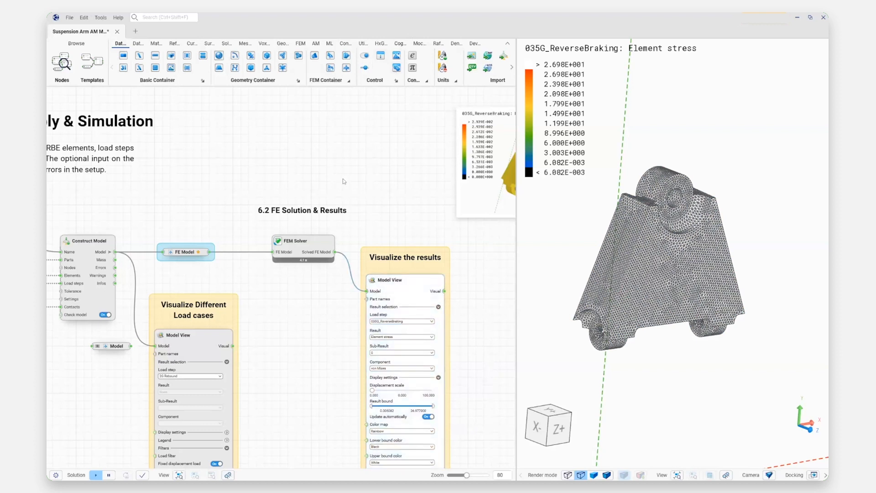
pyautogui.moveTo(409, 200)
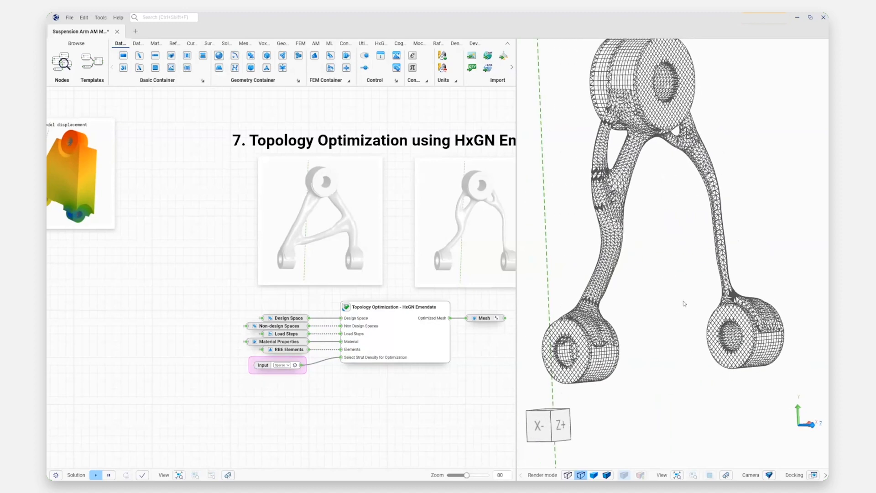
pyautogui.moveTo(682, 250)
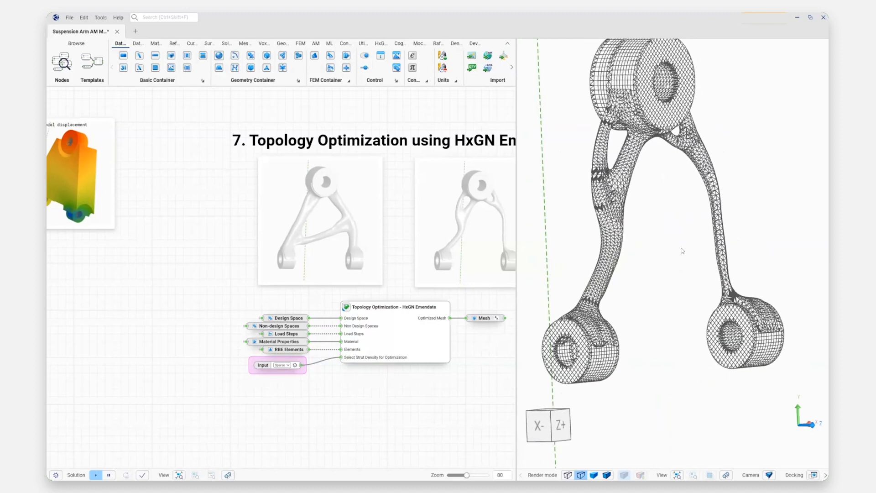